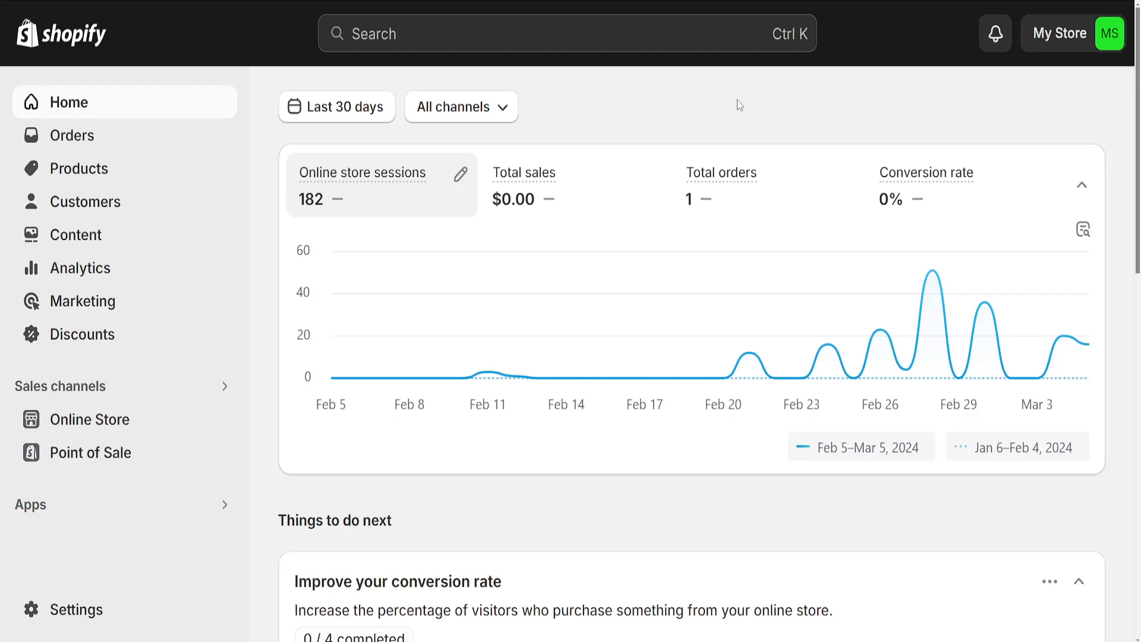
mouse_move(716, 117)
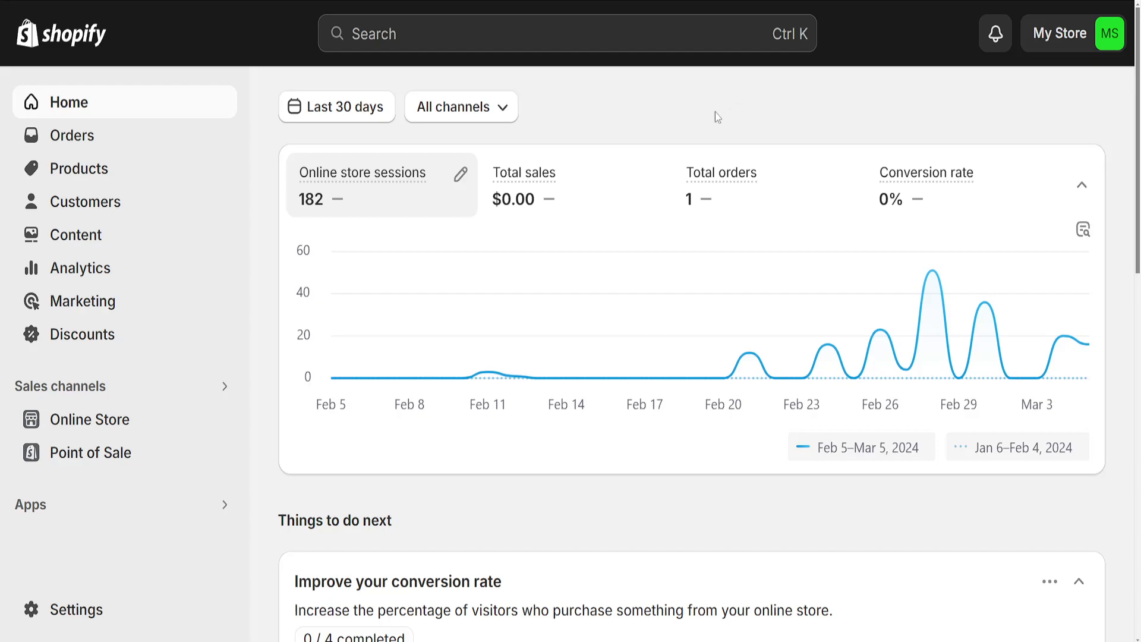
mouse_move(114, 522)
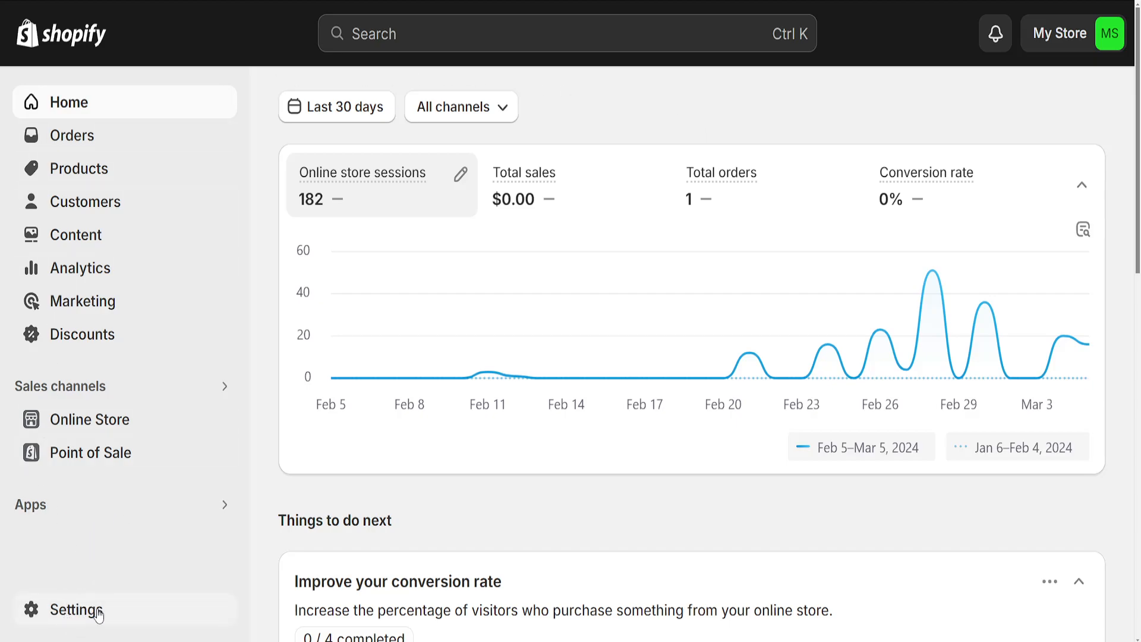
Open Settings > Payments and review the payment providers and PayPal as an active method.
left_click(75, 609)
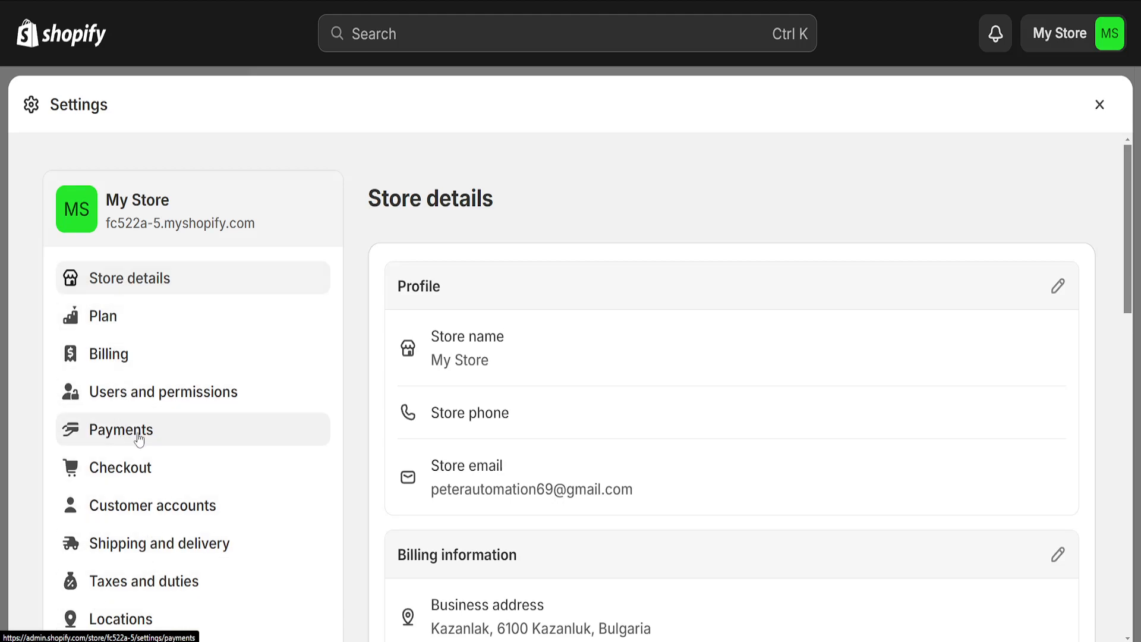
left_click(120, 428)
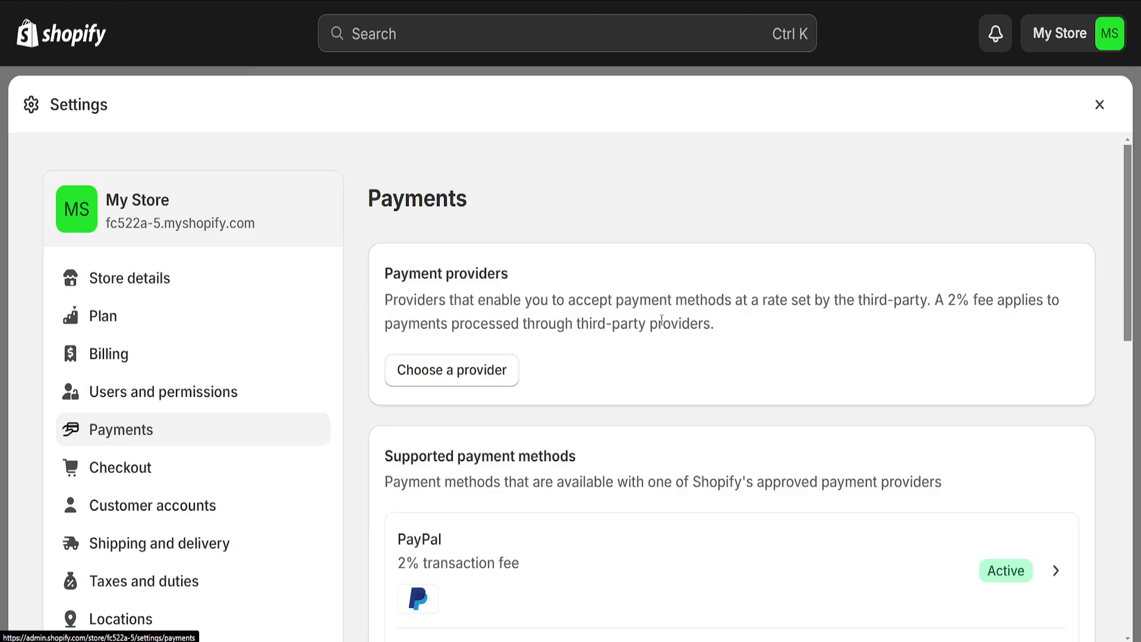
scroll("down", 3)
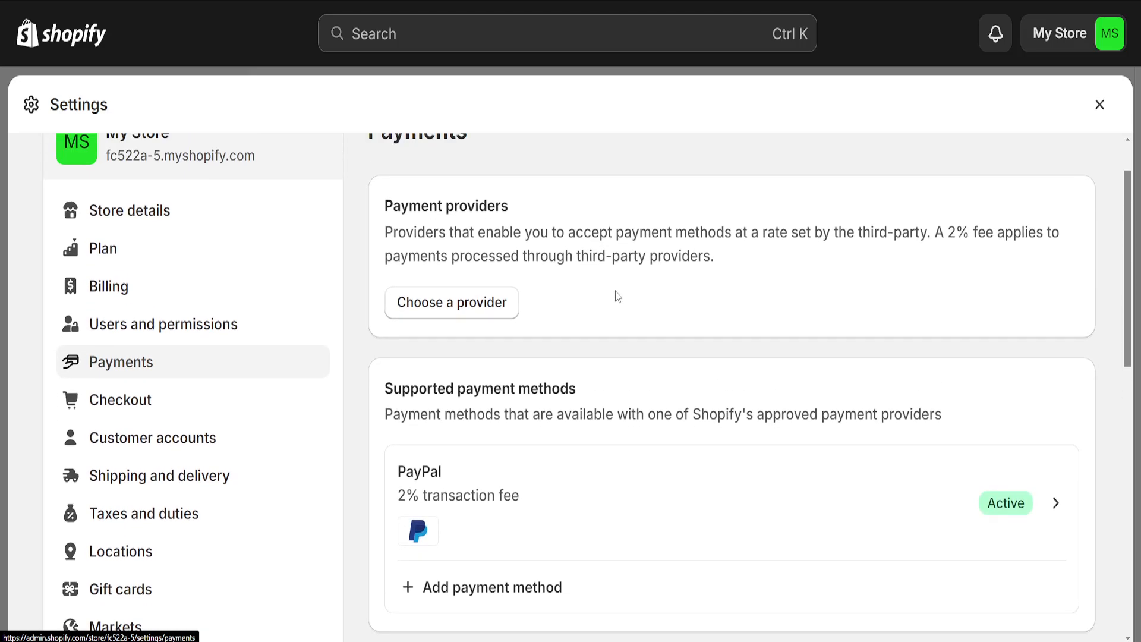
scroll("up", 3)
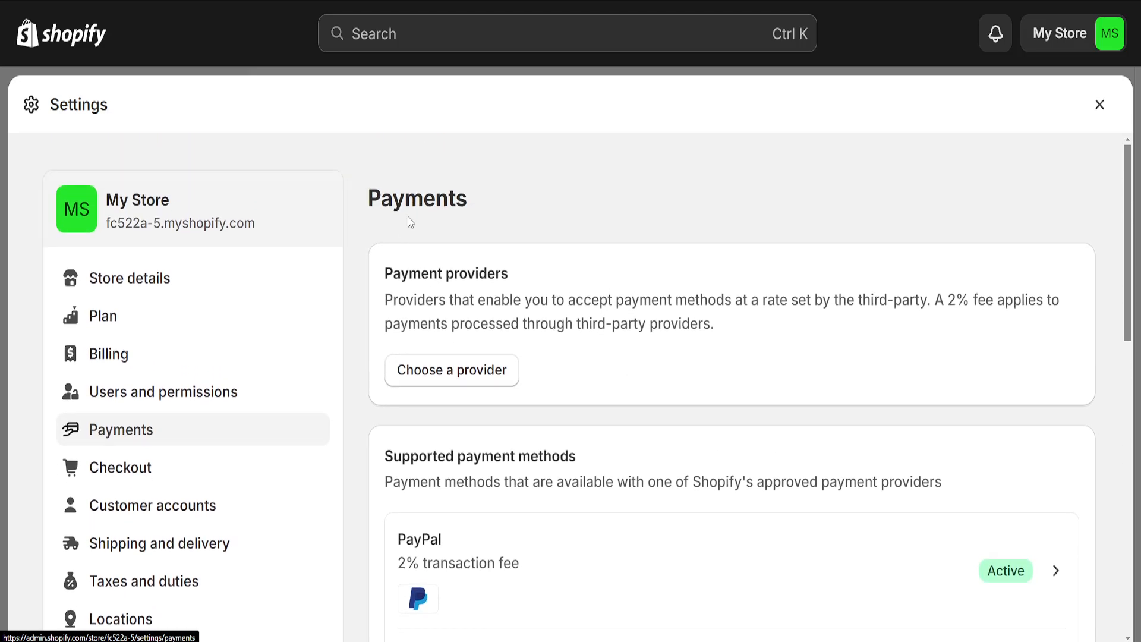
scroll("down", 3)
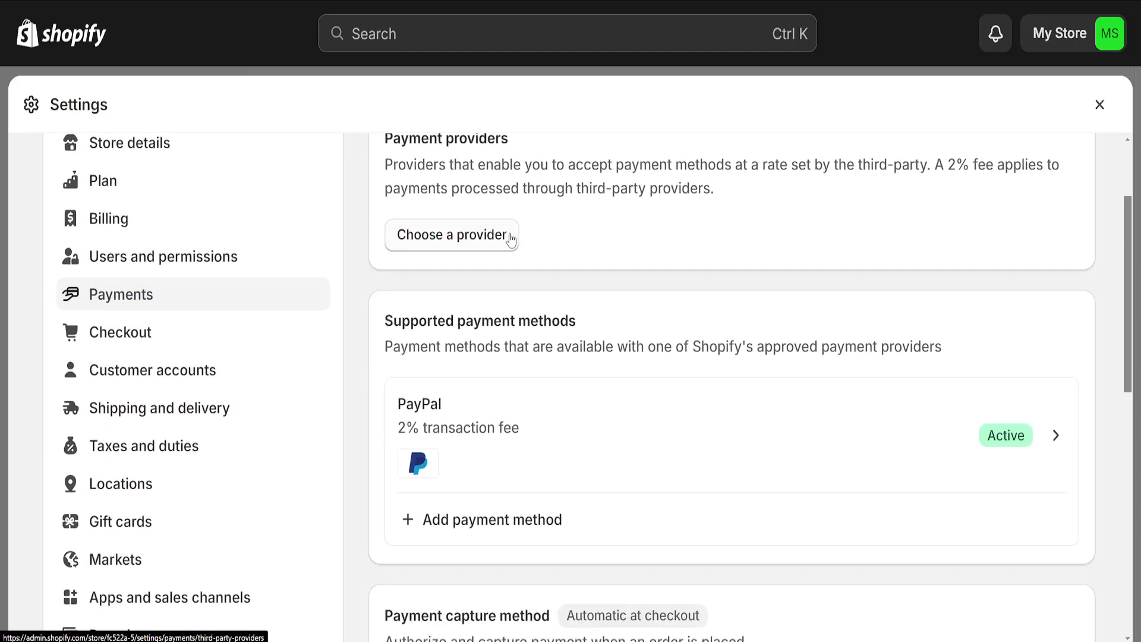
scroll("up", 3)
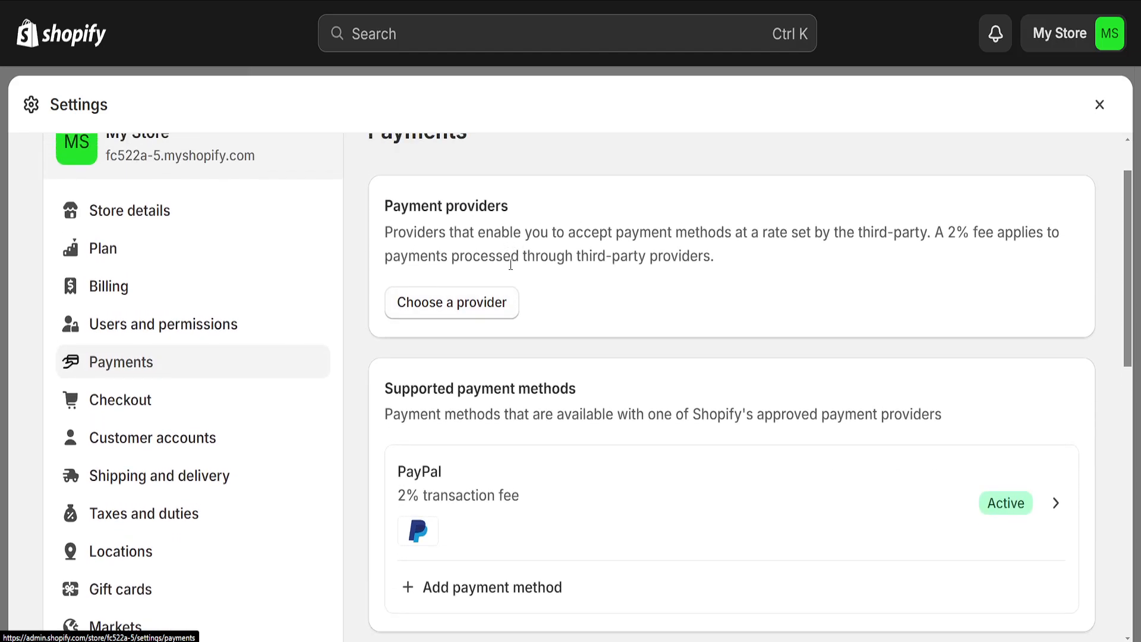
mouse_move(457, 275)
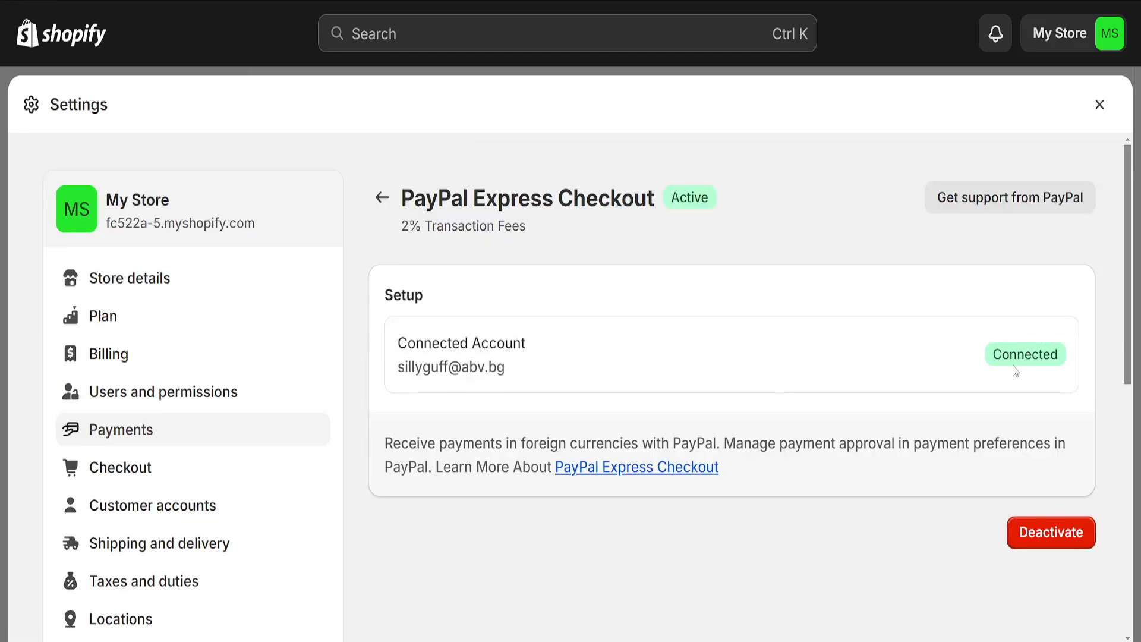
mouse_move(910, 286)
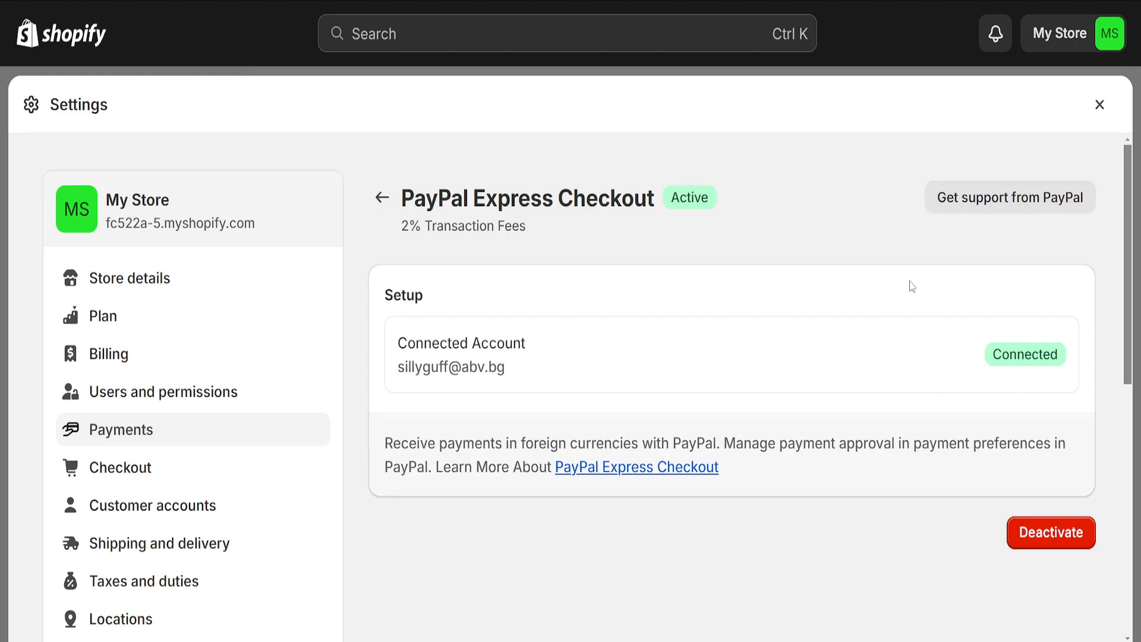
left_click(379, 197)
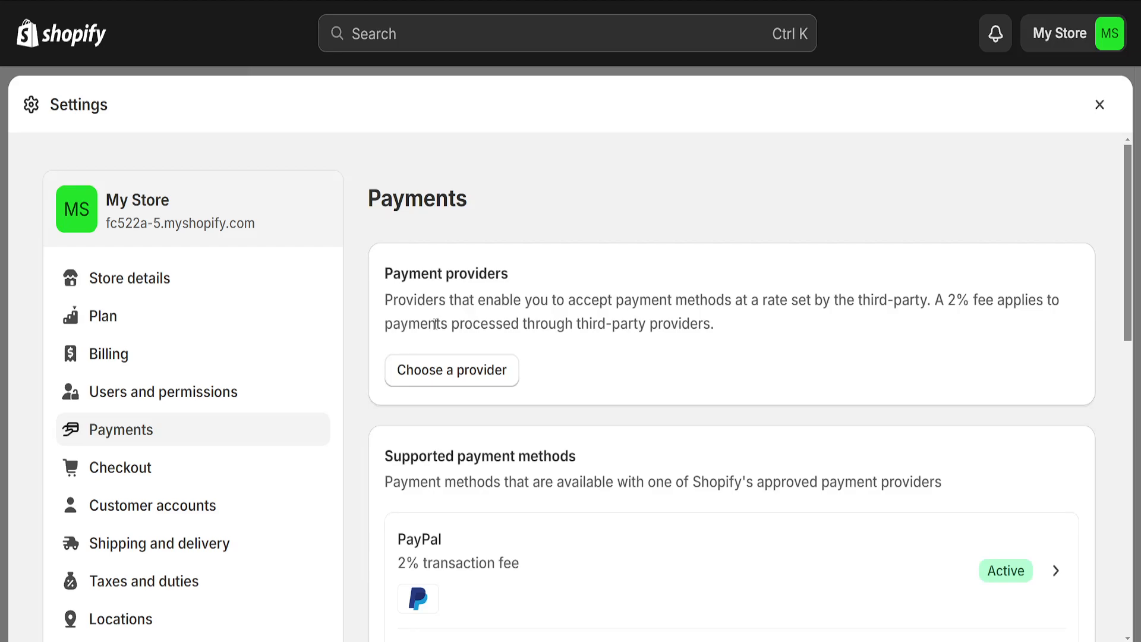
mouse_move(442, 349)
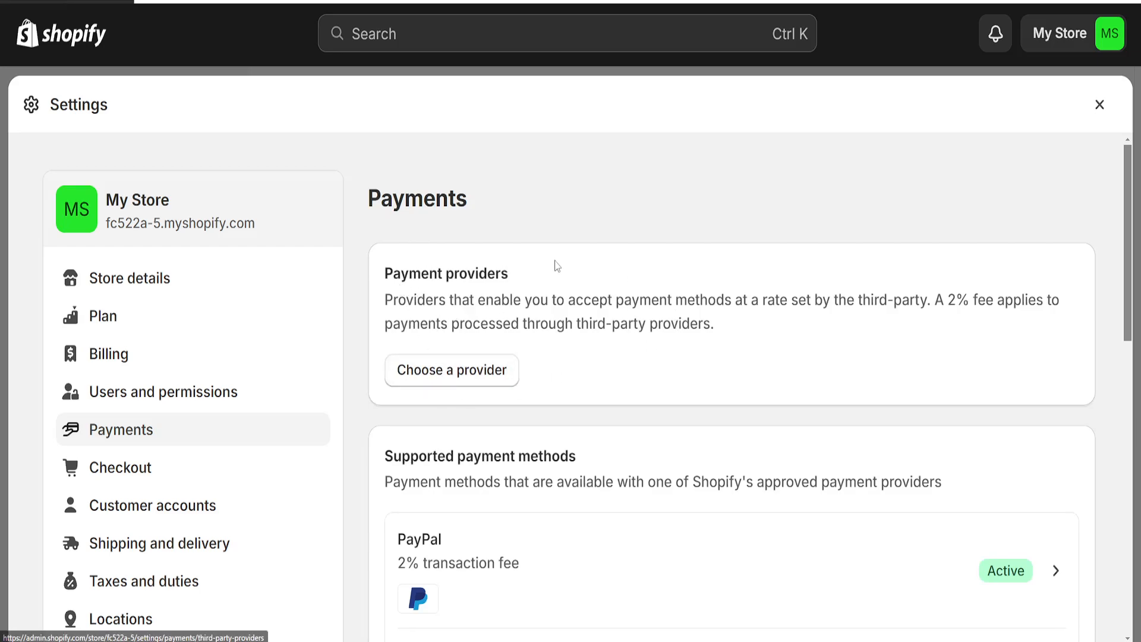
Browse the third-party providers list (Stripe, Adyen, Airwallex, Authorize.net), then return to Payments.
left_click(450, 370)
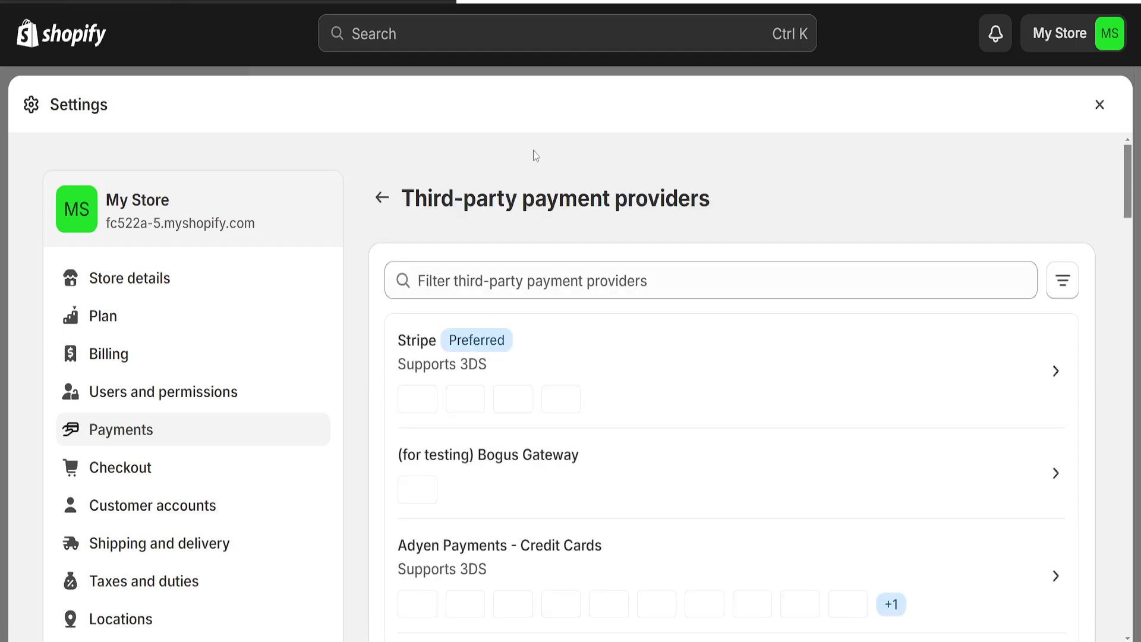
scroll("down", 3)
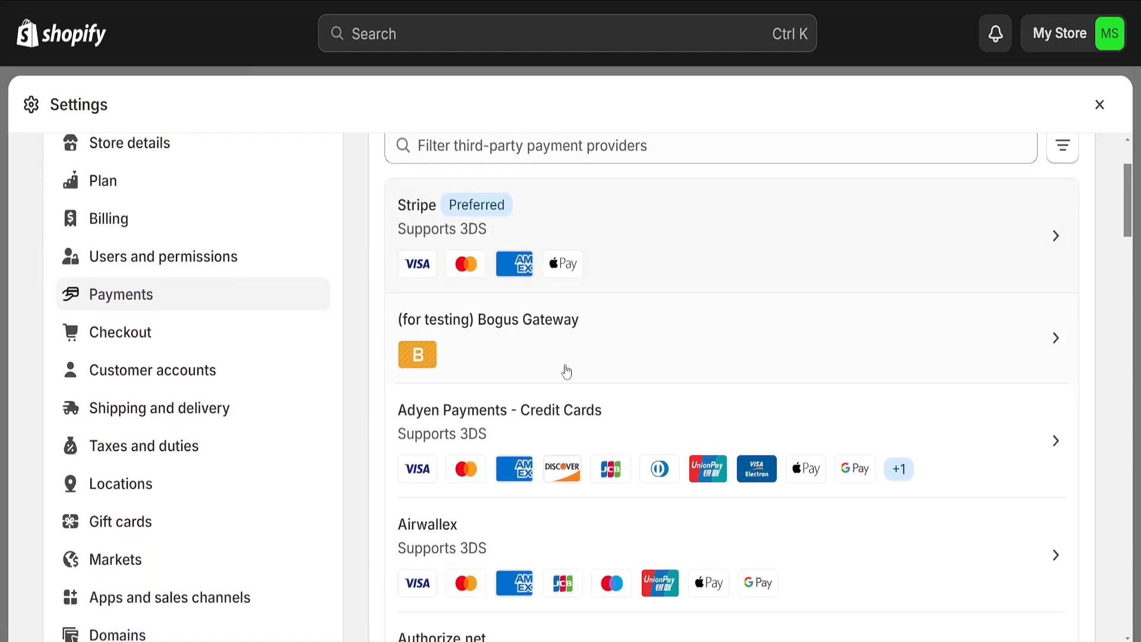
mouse_move(496, 323)
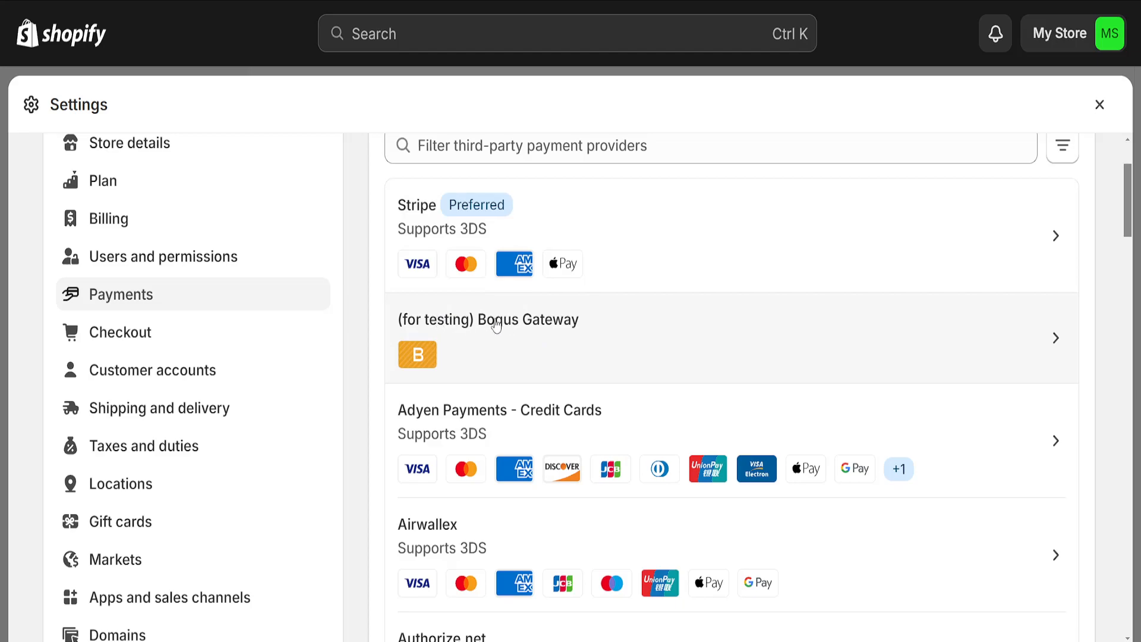
mouse_move(601, 357)
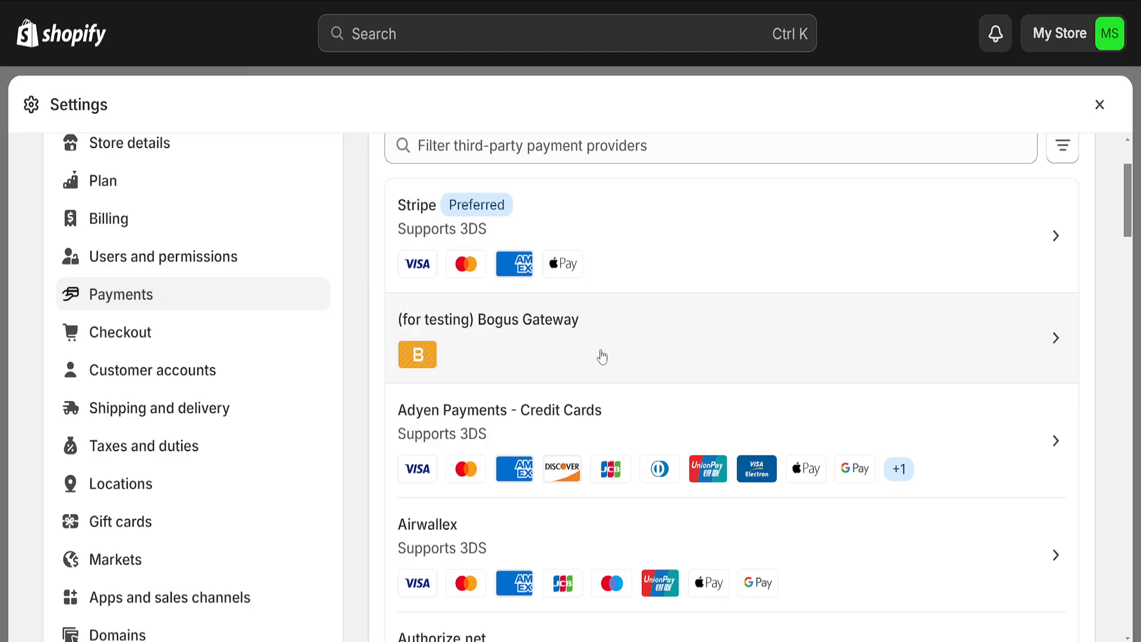
mouse_move(513, 362)
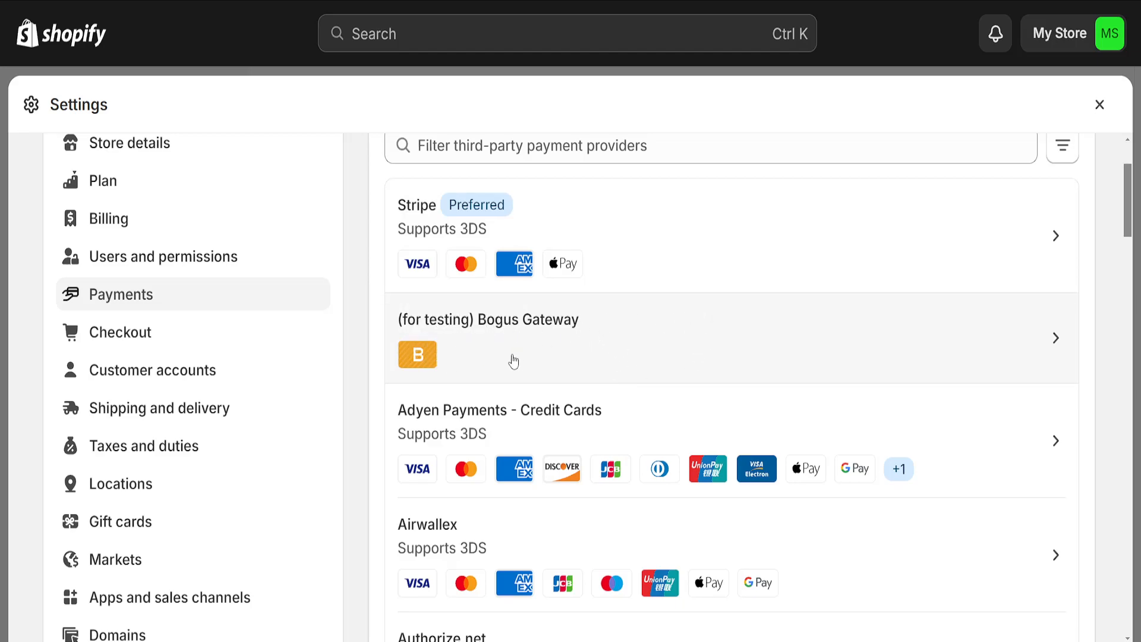
mouse_move(662, 358)
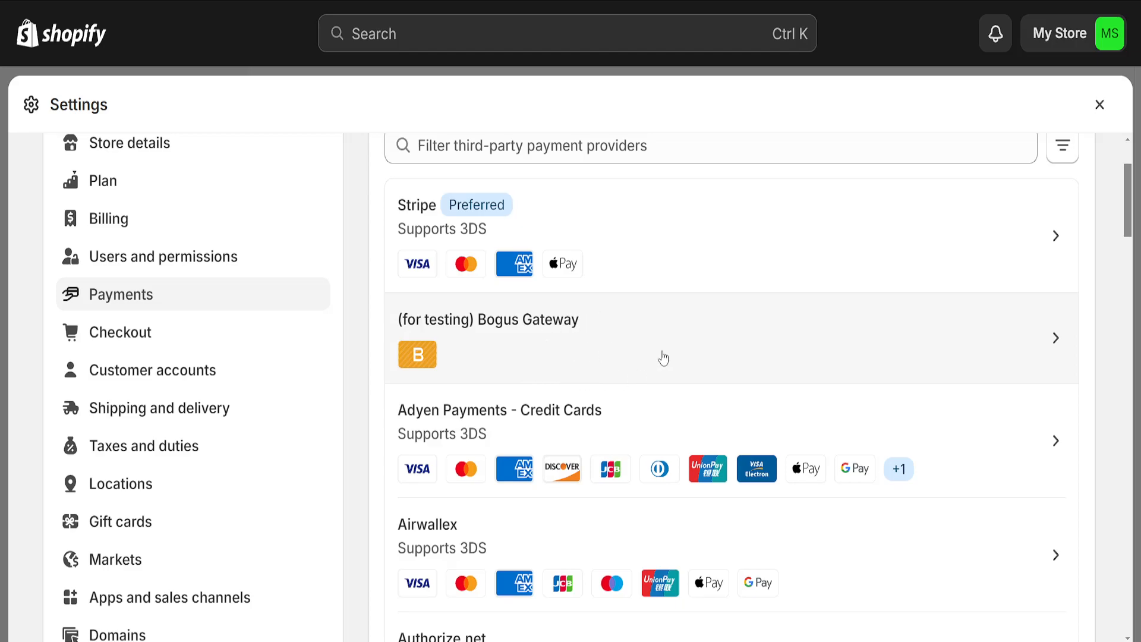
mouse_move(746, 346)
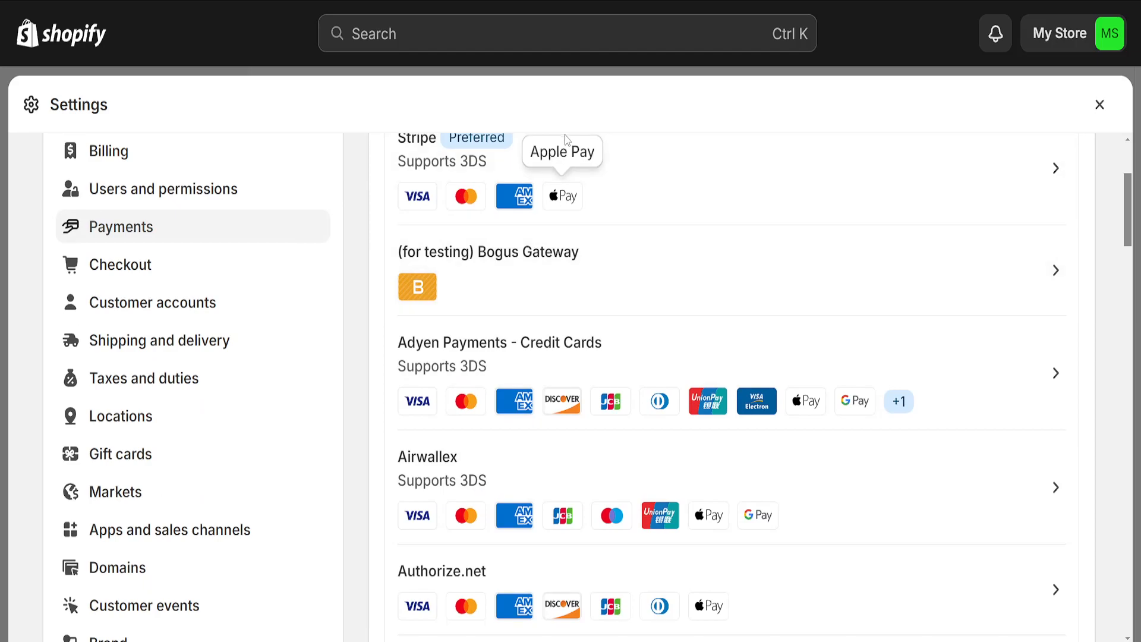
mouse_move(758, 516)
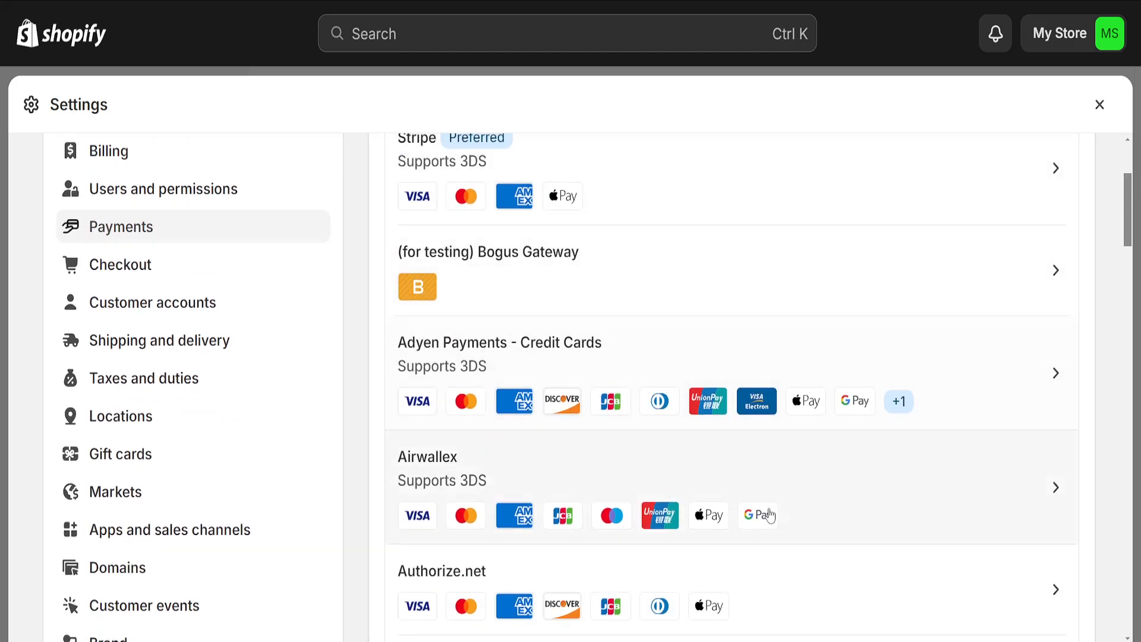
scroll("up", 3)
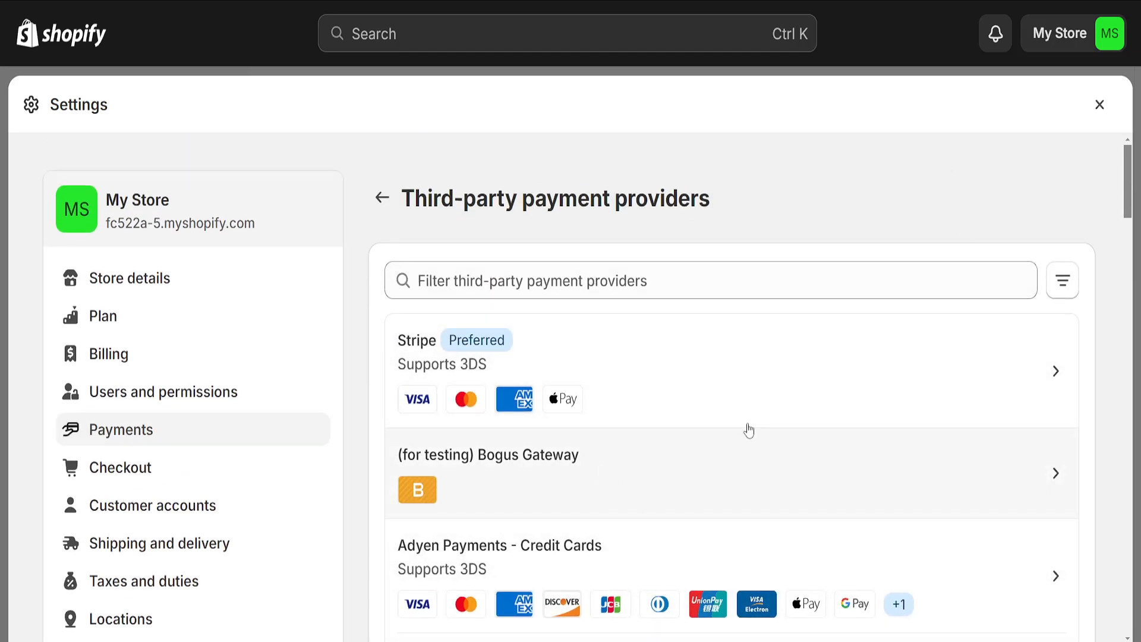
left_click(381, 198)
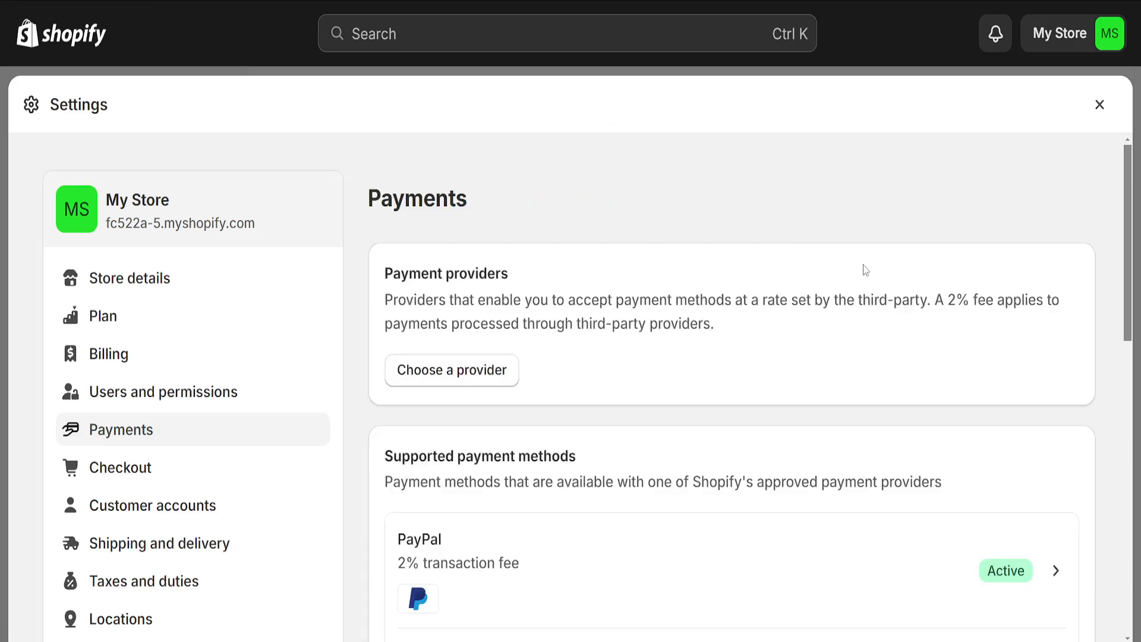
Scroll past PayPal on the Payments page and close Settings to return Home.
scroll("down", 3)
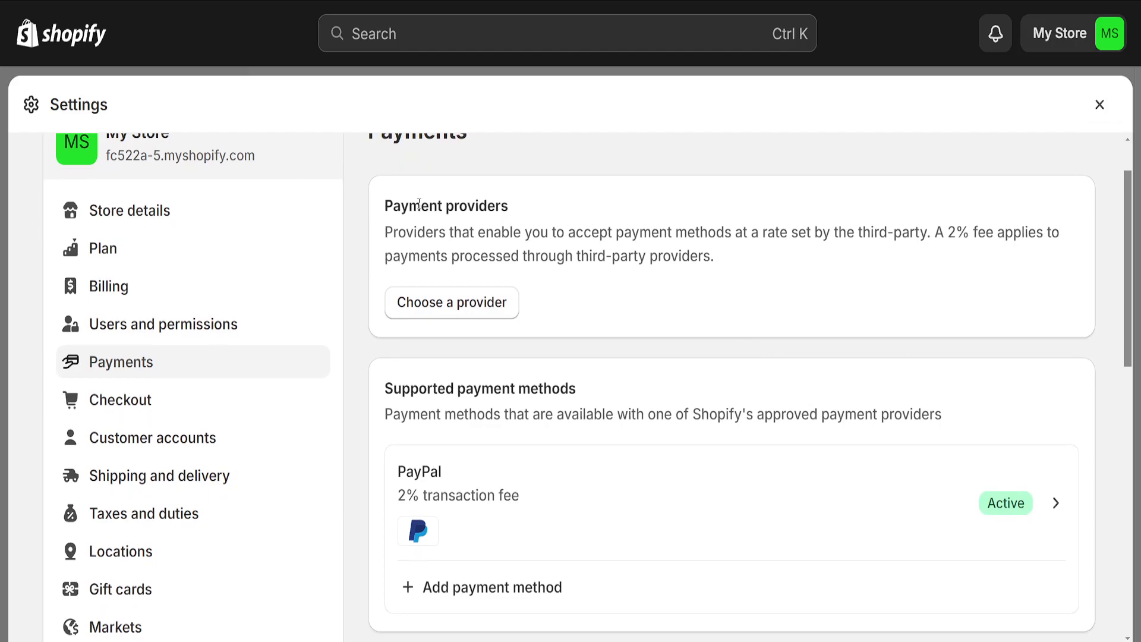
scroll("down", 3)
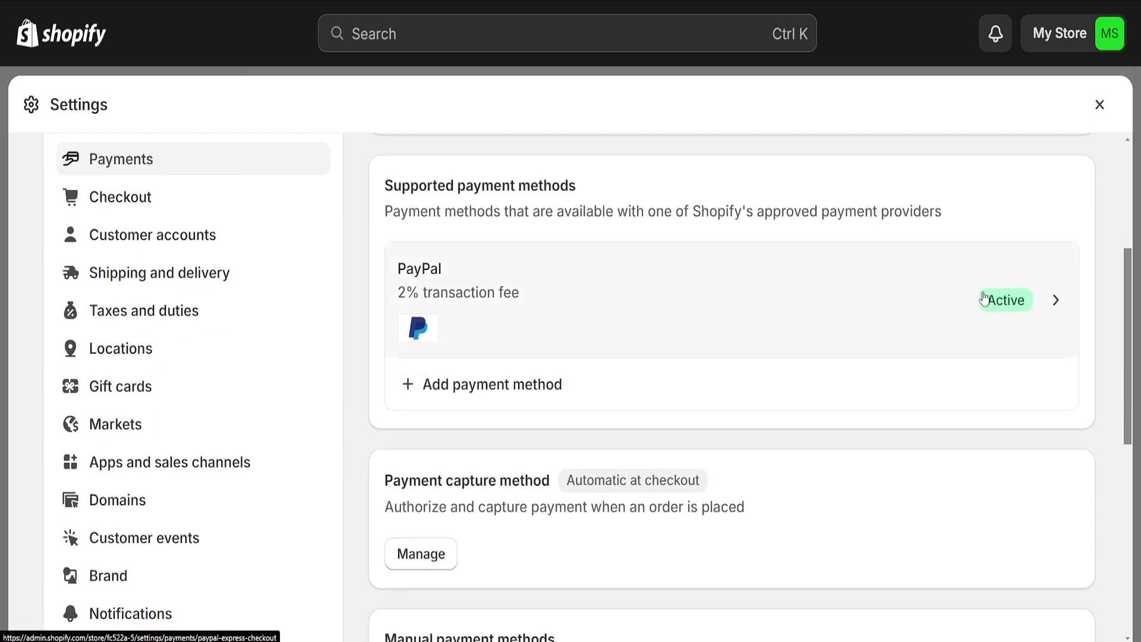
left_click(1099, 104)
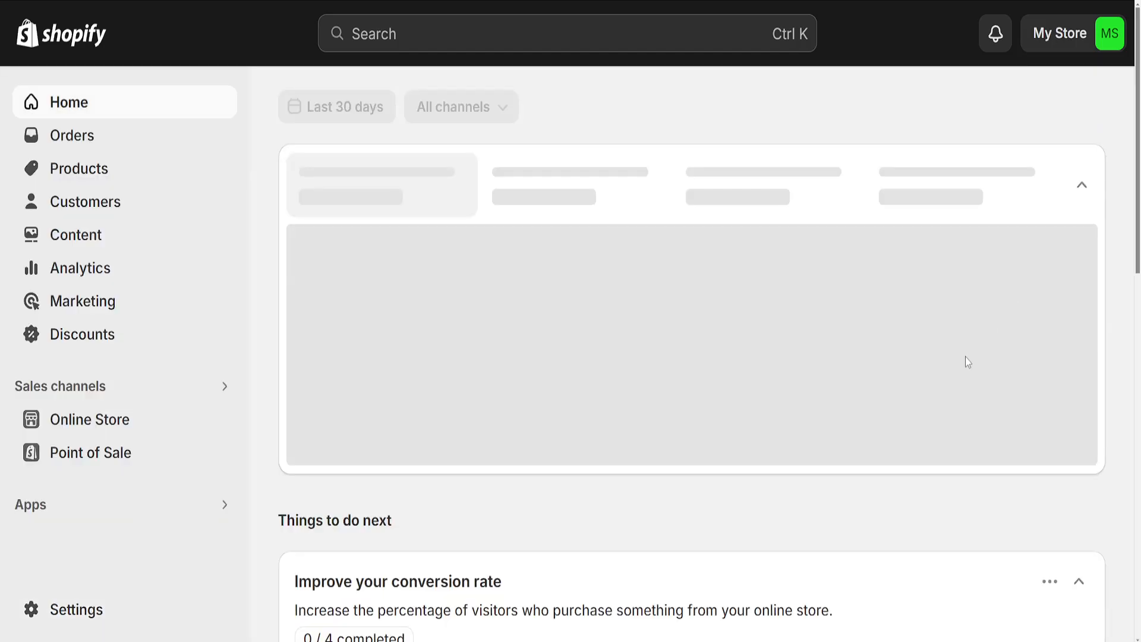